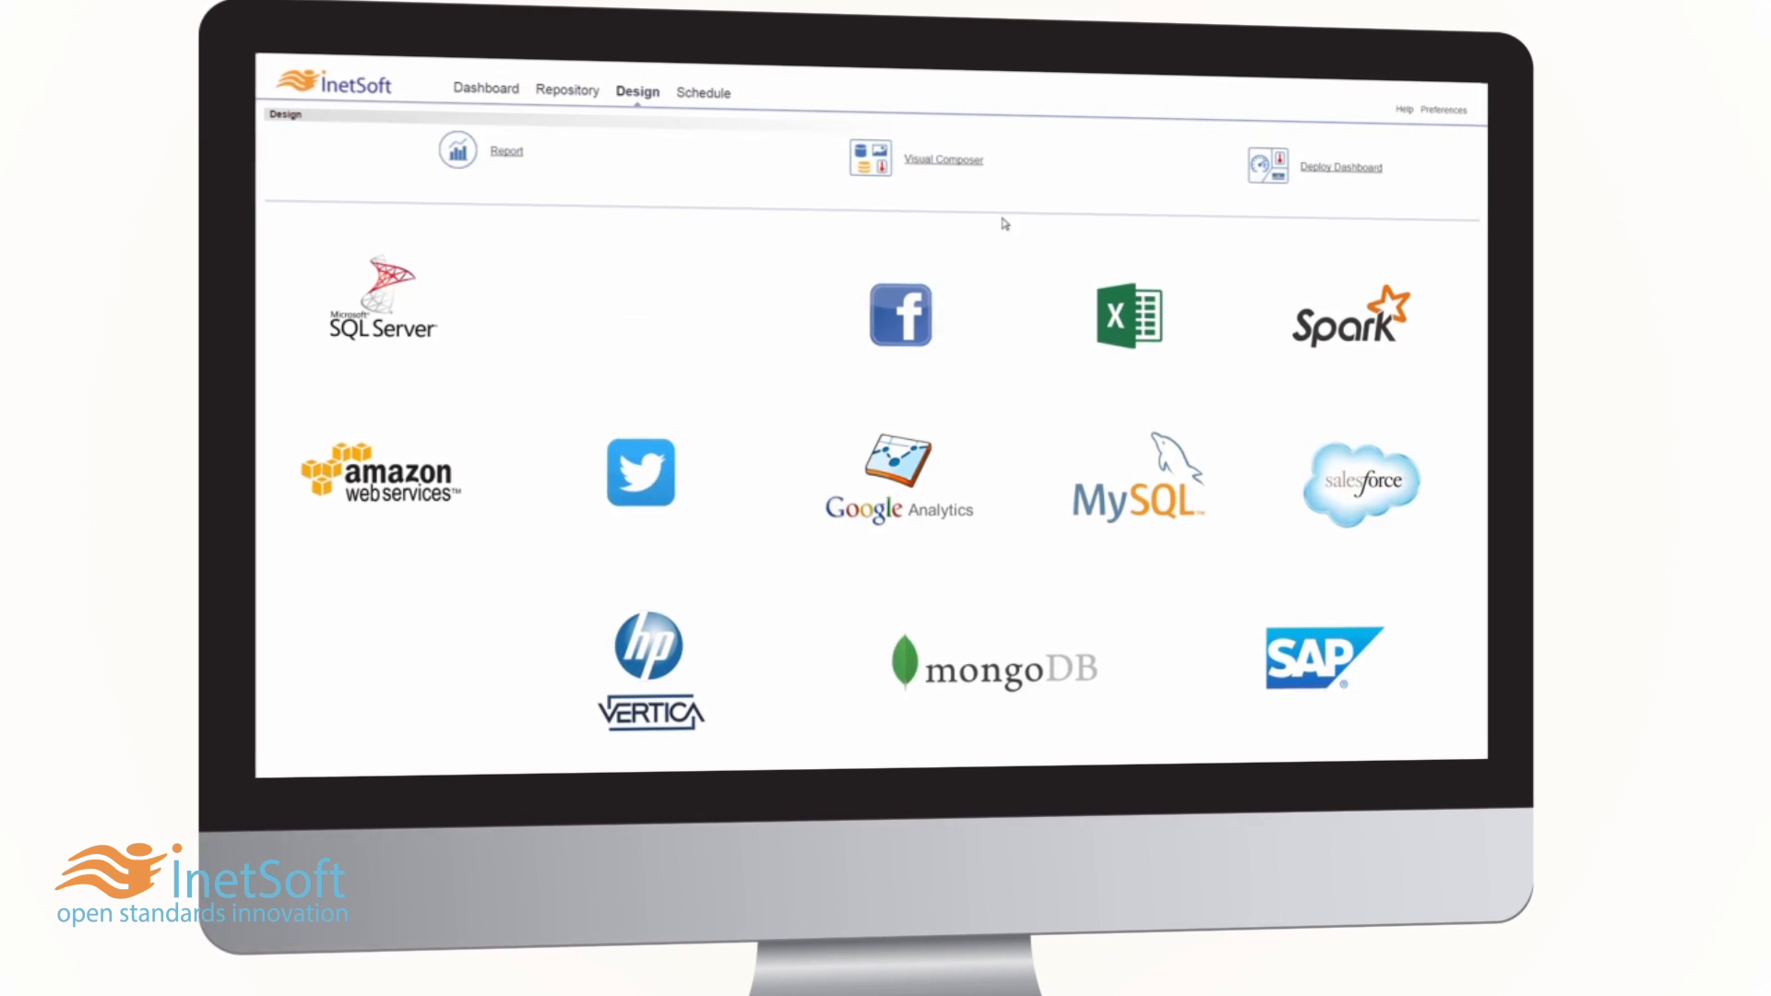
Launch the deployed world-map dashboard from the Design portal onto the tablet view
click(942, 159)
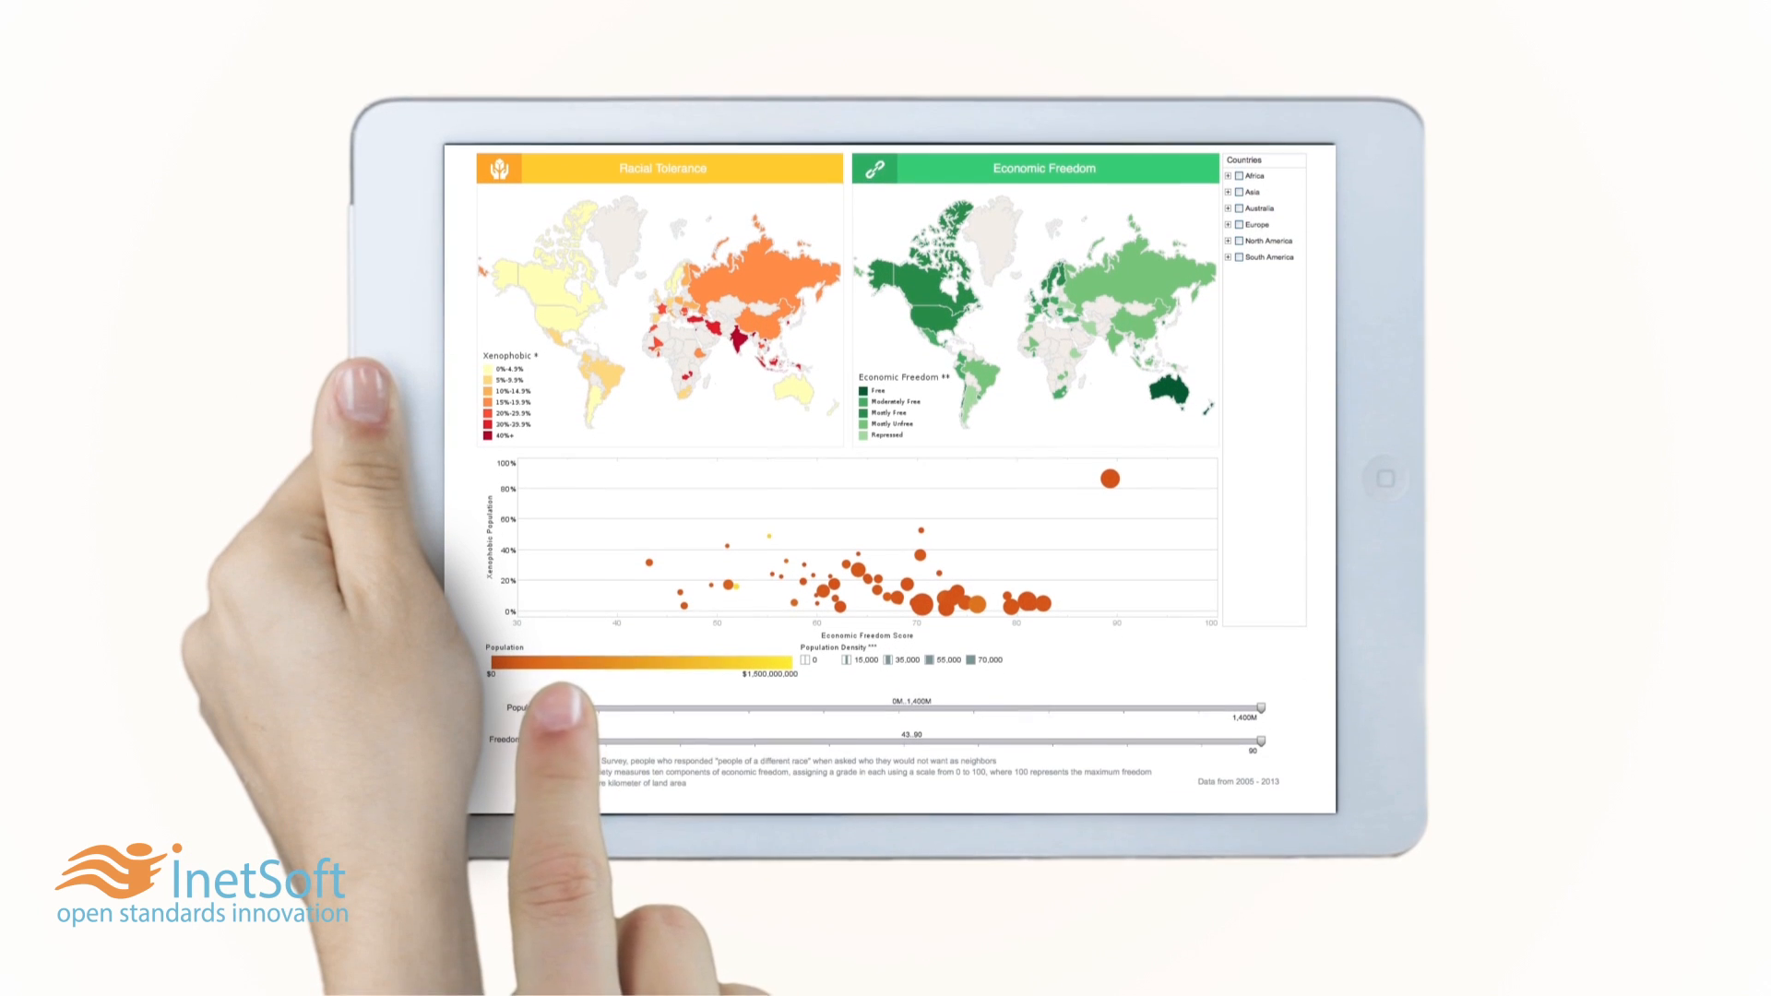
Raise the Population range slider's lower bound so only larger countries remain
drag(565, 712, 887, 711)
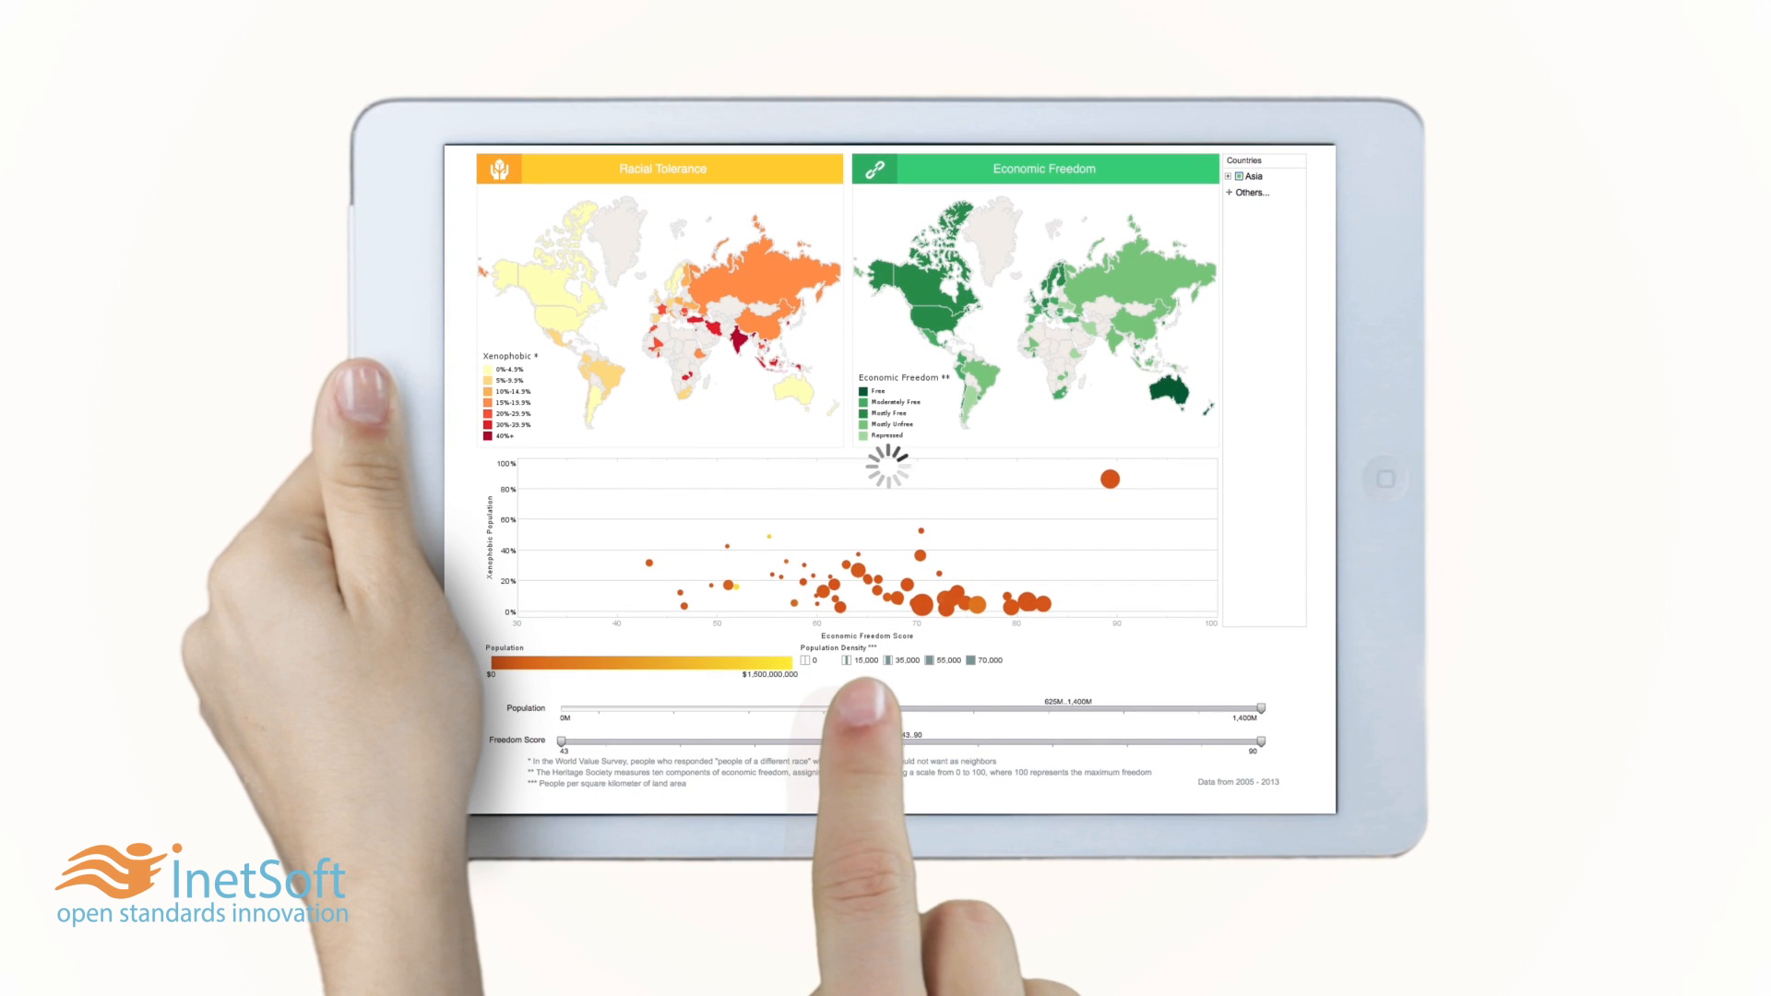
drag(582, 723, 723, 723)
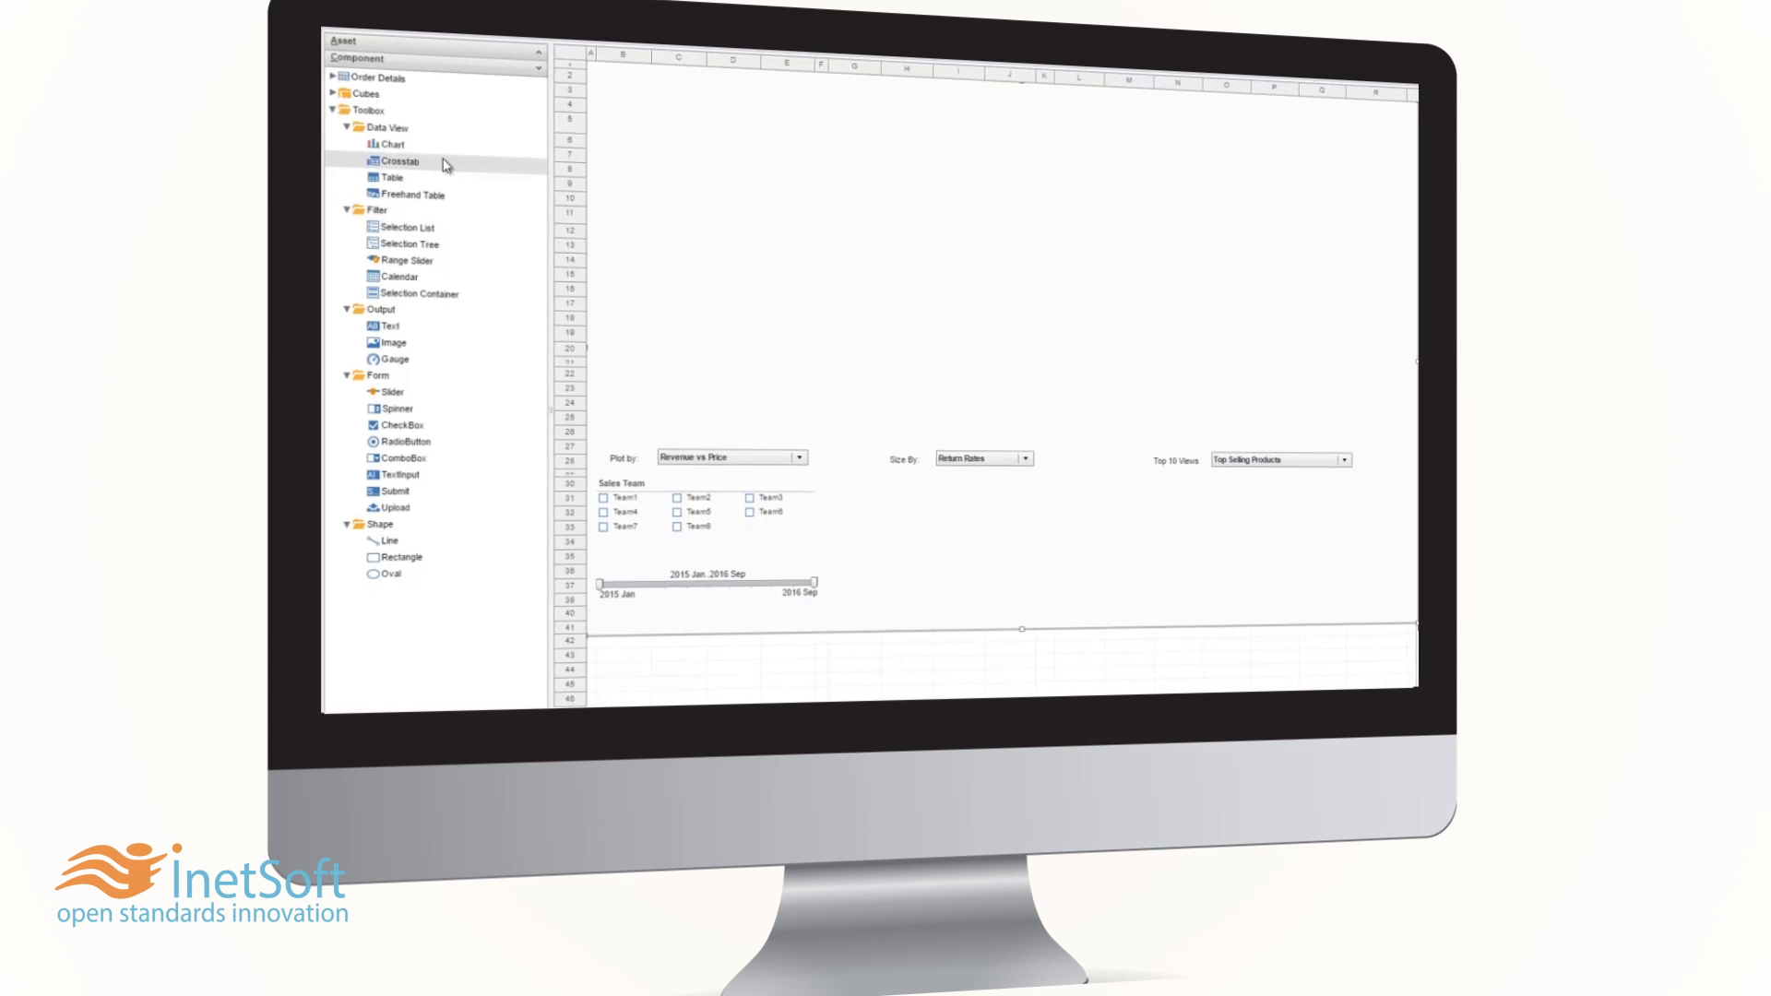
Add a data view component from the Toolbox to the viewsheet and preview Sales Analysis
drag(390, 145, 1277, 169)
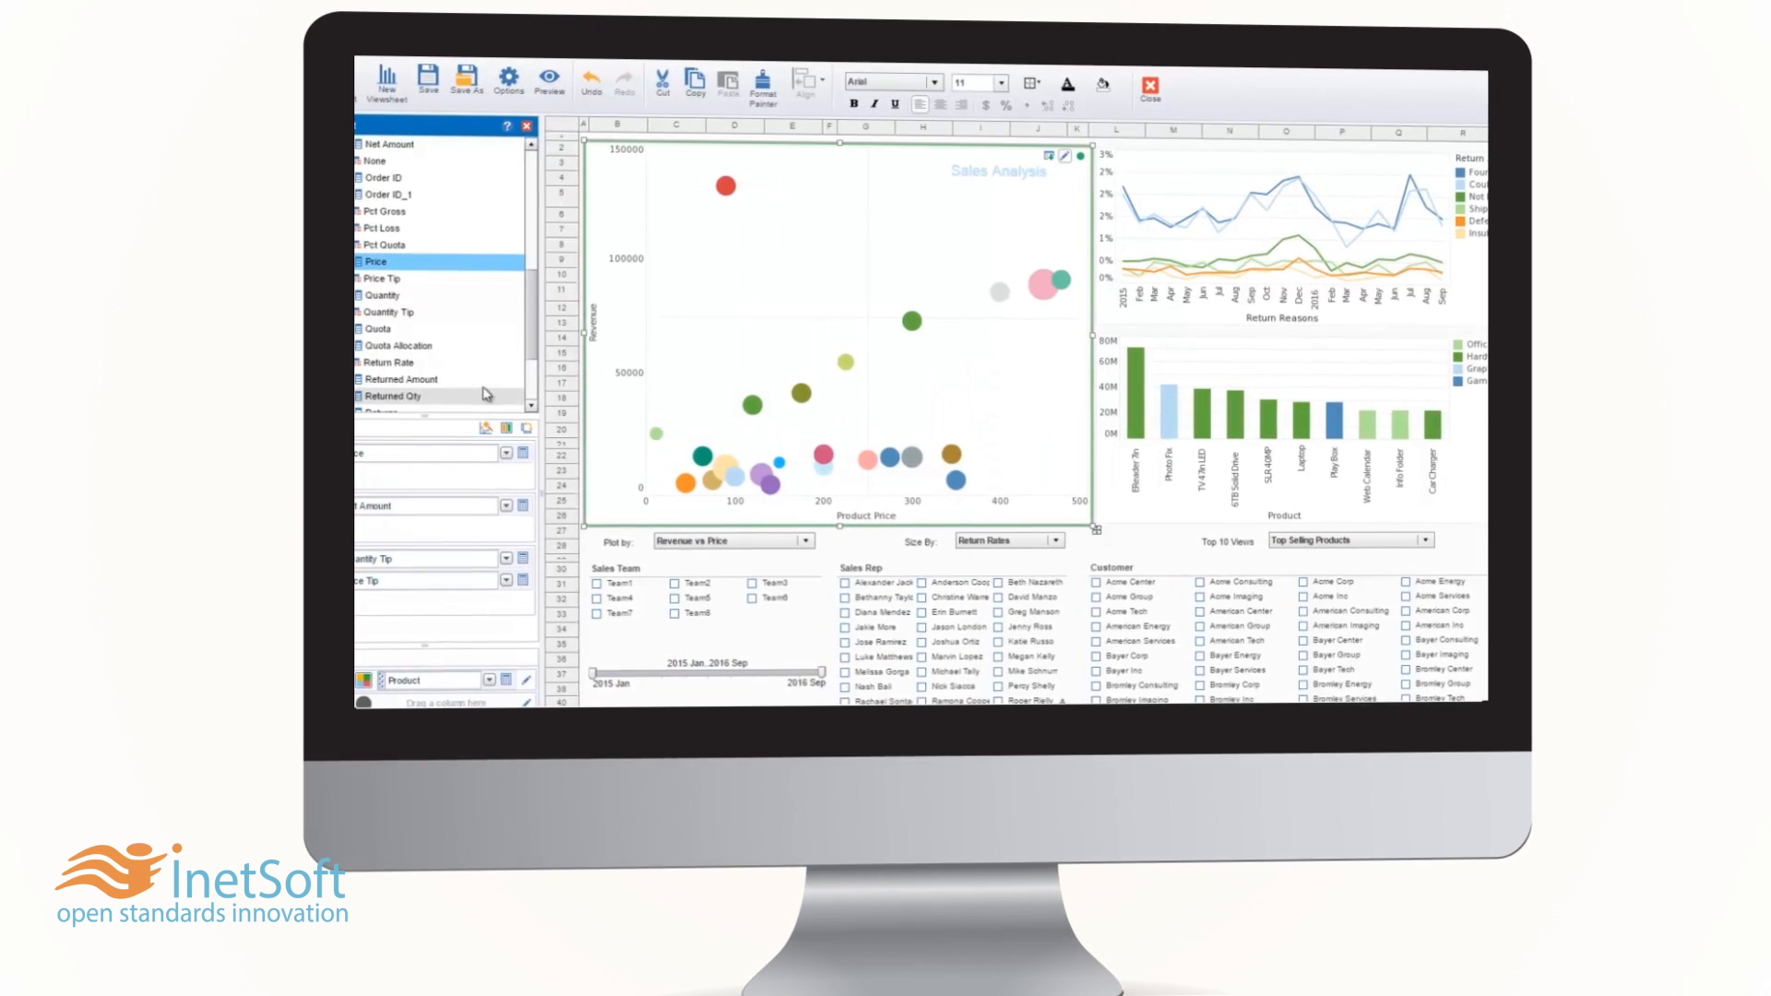
click(554, 74)
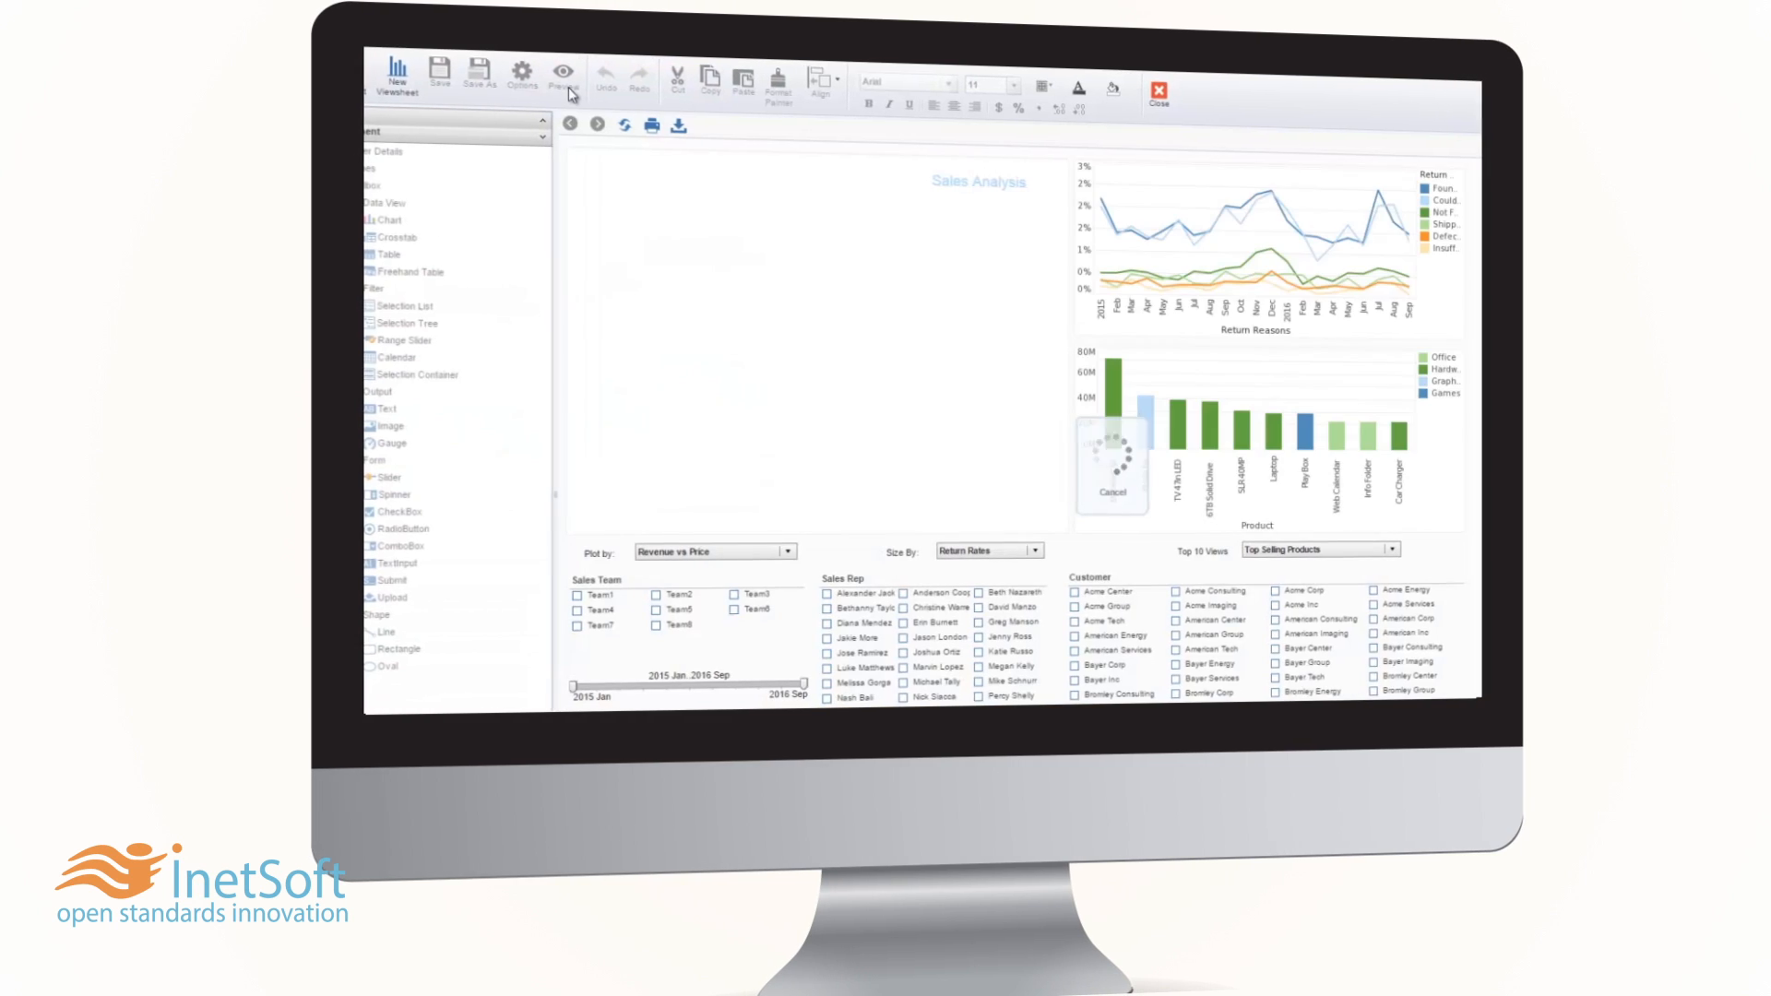